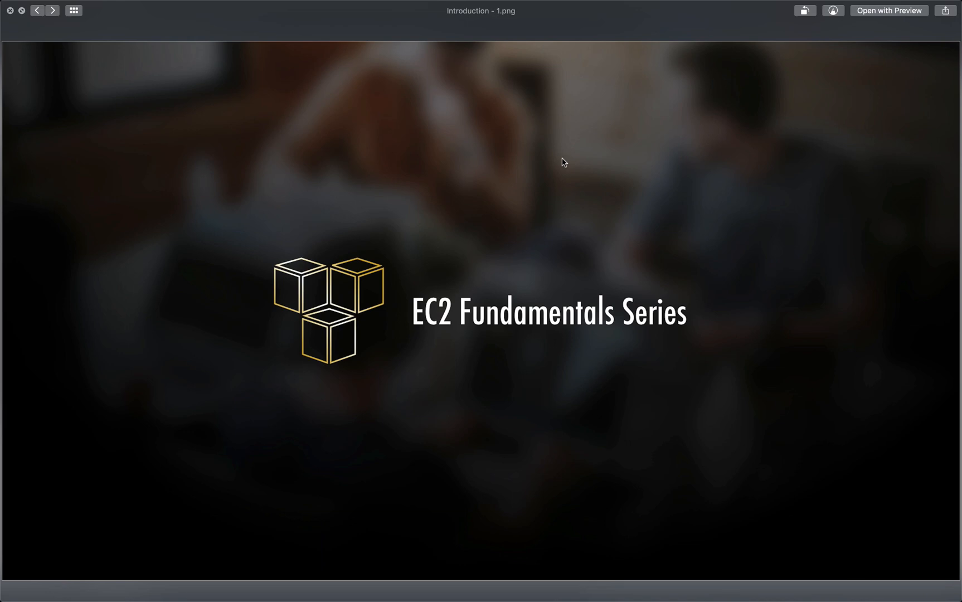
Step: Advance from the title slide to Introduction - 3.png, listing the first two topics
click(52, 12)
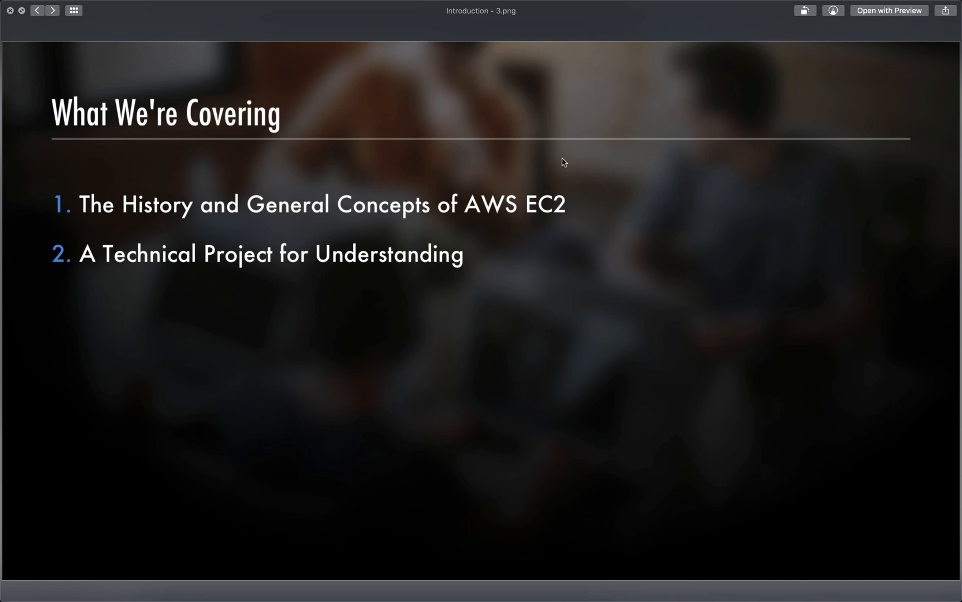
Step: Advance to Introduction - 4.png, which adds The Business Value of AWS EC2
click(52, 12)
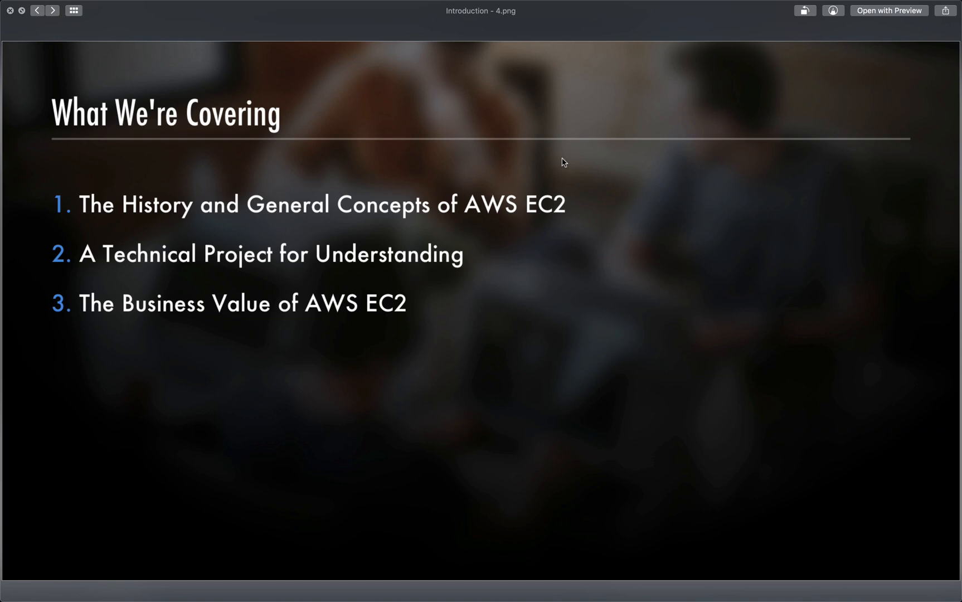
Step: Advance to Introduction - 6.png, 'Who is This Series For?', naming people new to AWS
click(53, 12)
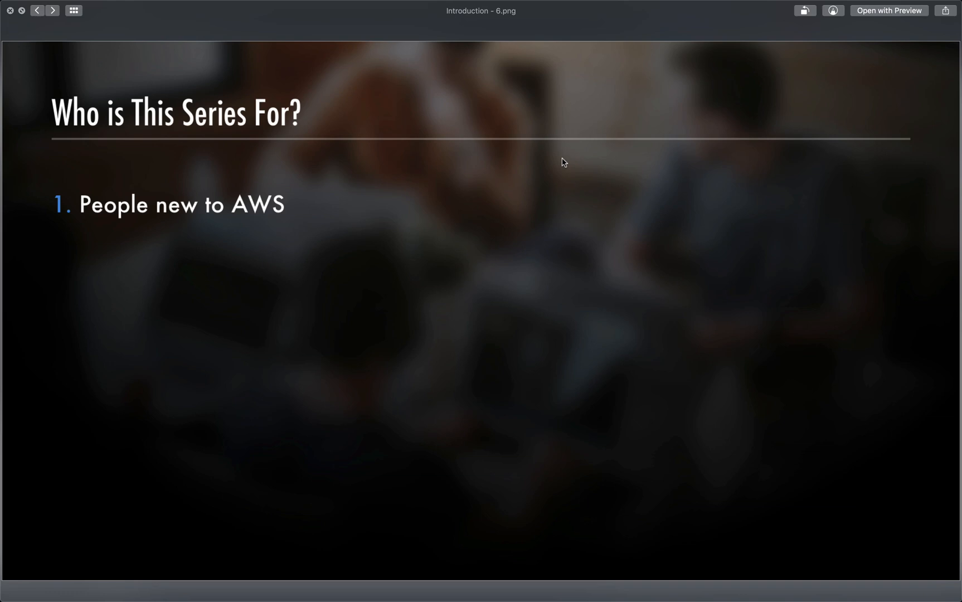
Step: Advance to Introduction - 7.png, adding AWS users new to EC2 as an audience
click(52, 12)
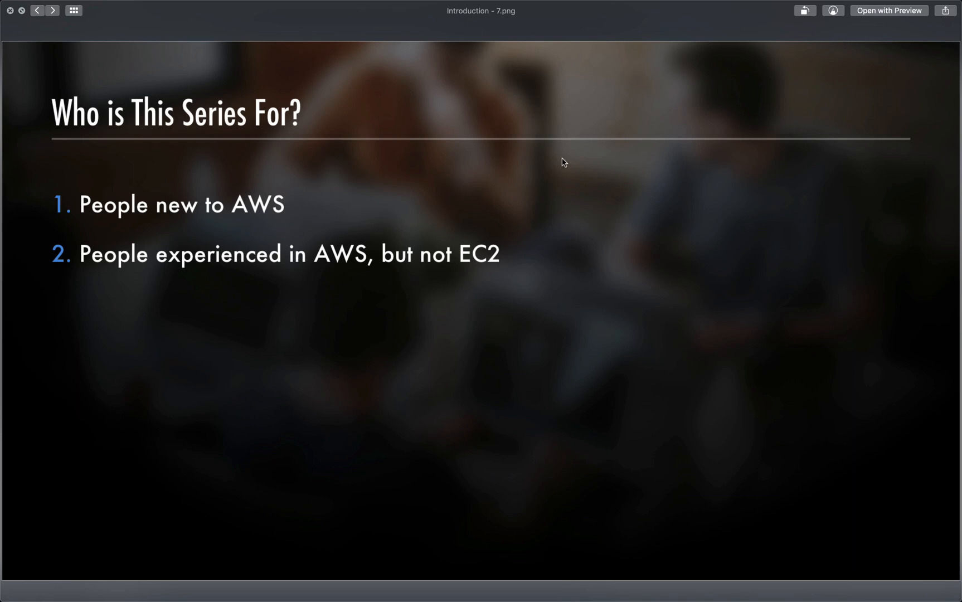
click(51, 12)
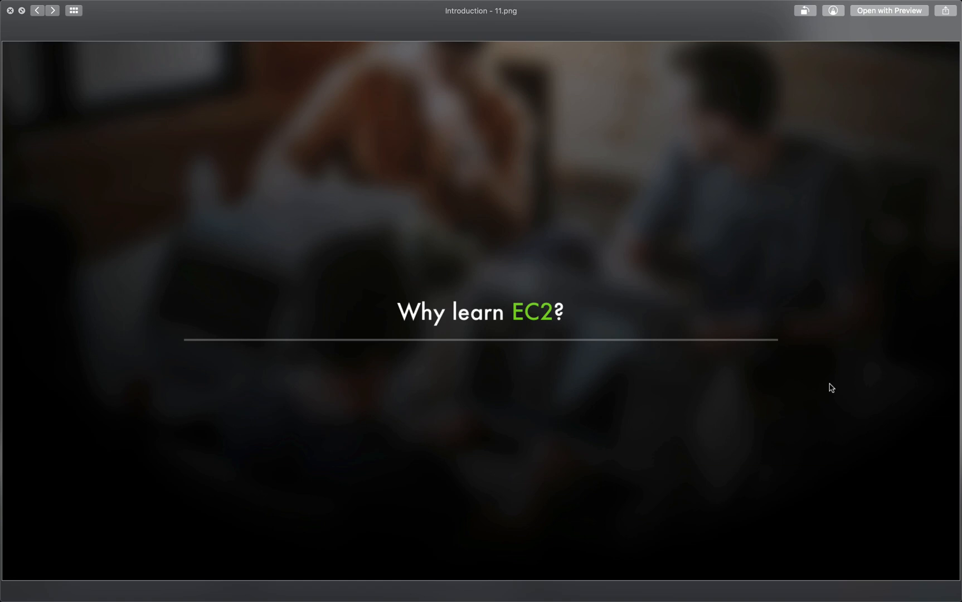
Step: Advance to Introduction - 12.png, the Statista 2018 chart with AWS leading at 64%
click(52, 13)
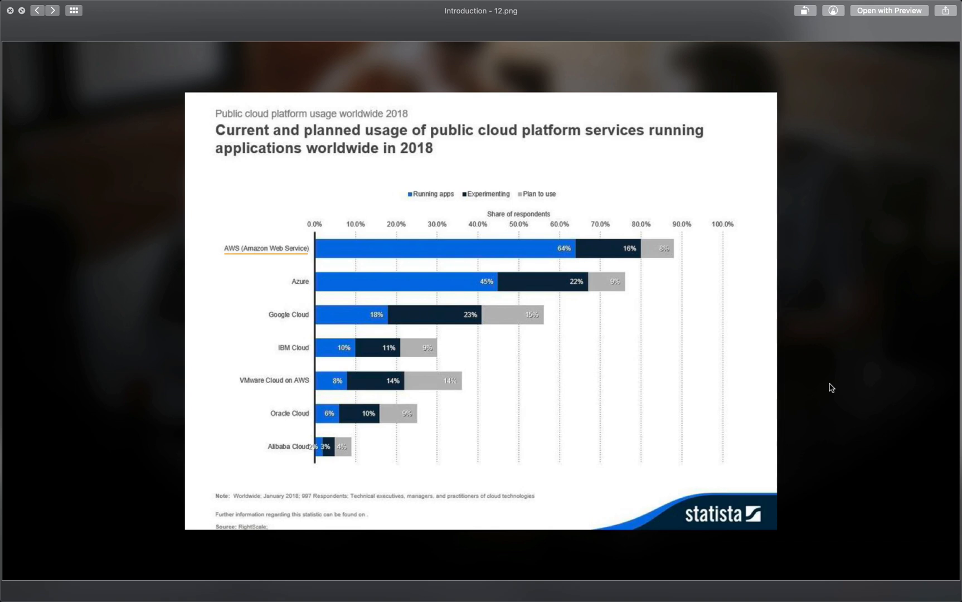